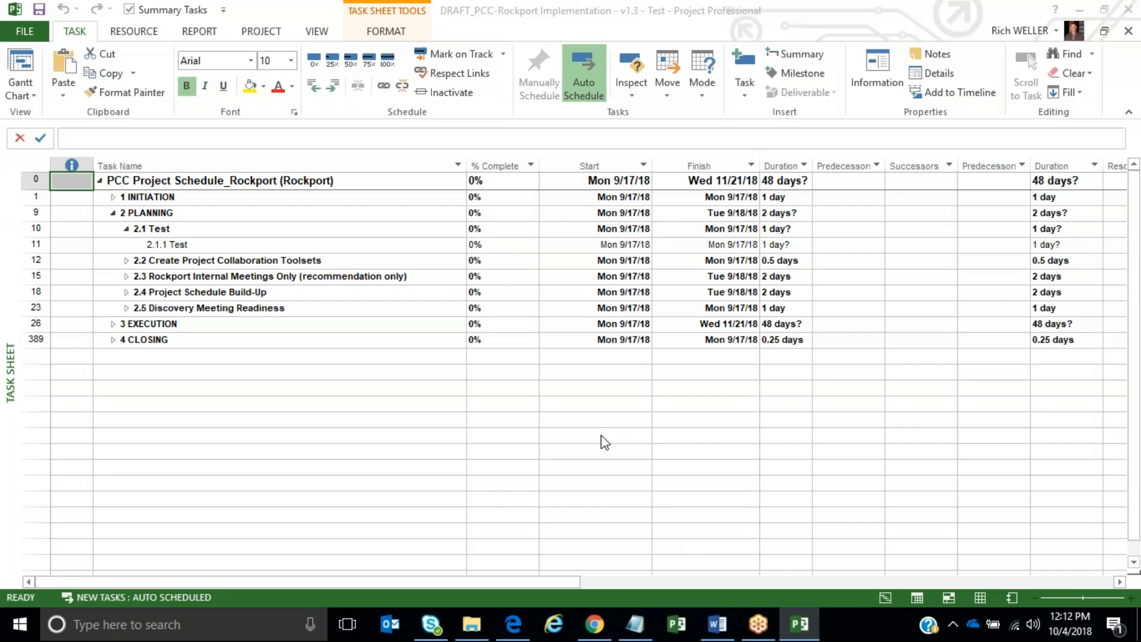
pyautogui.moveTo(479, 498)
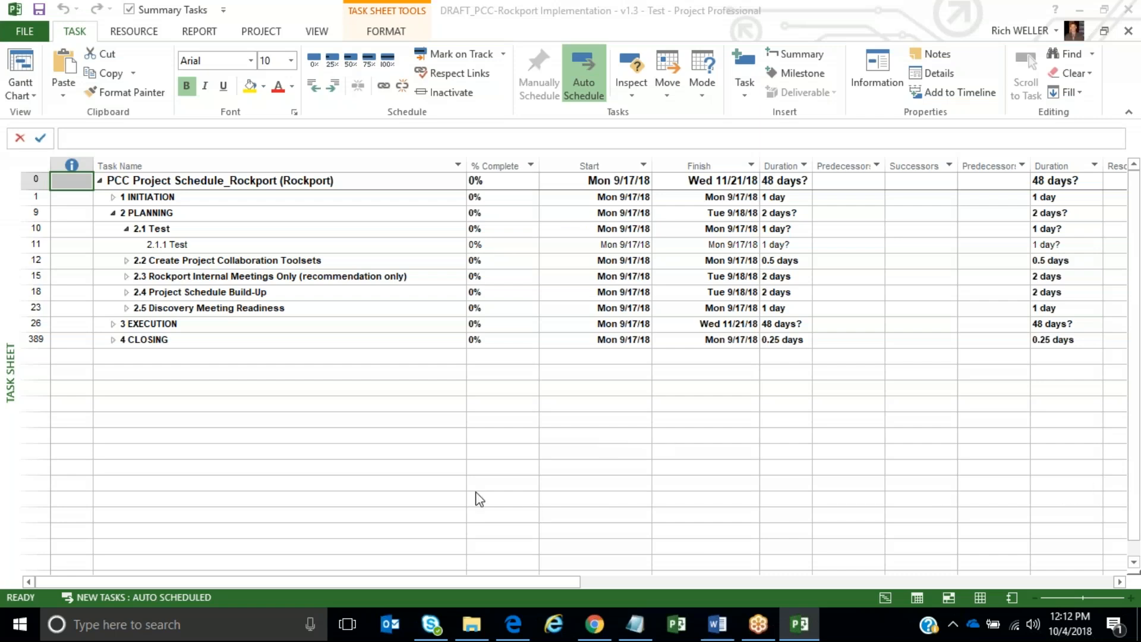
pyautogui.moveTo(605, 453)
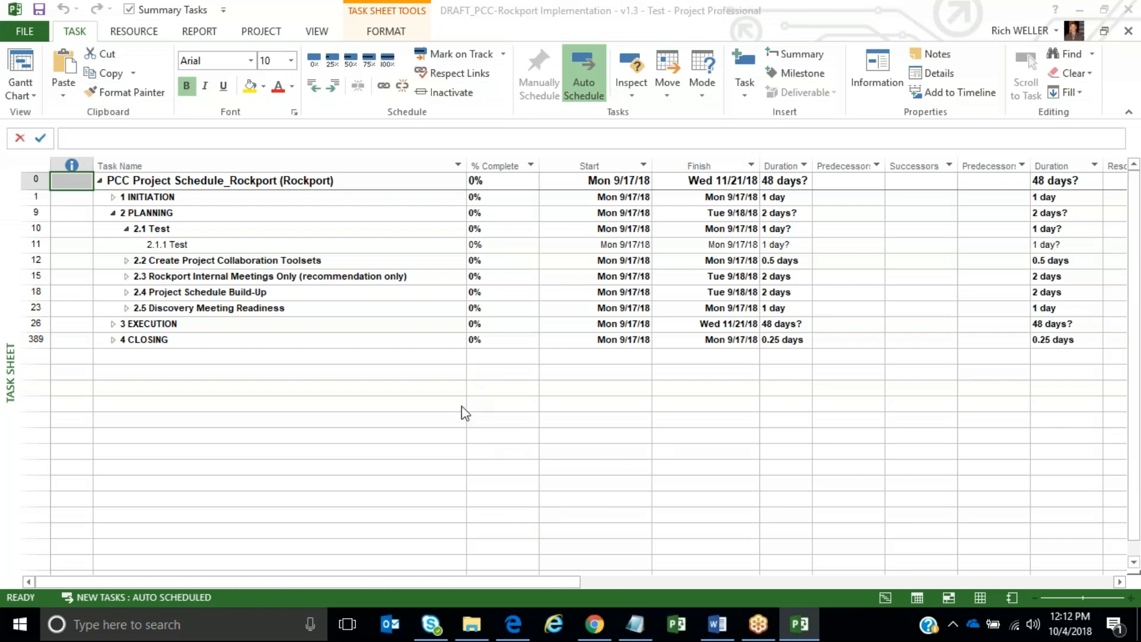
pyautogui.moveTo(404, 251)
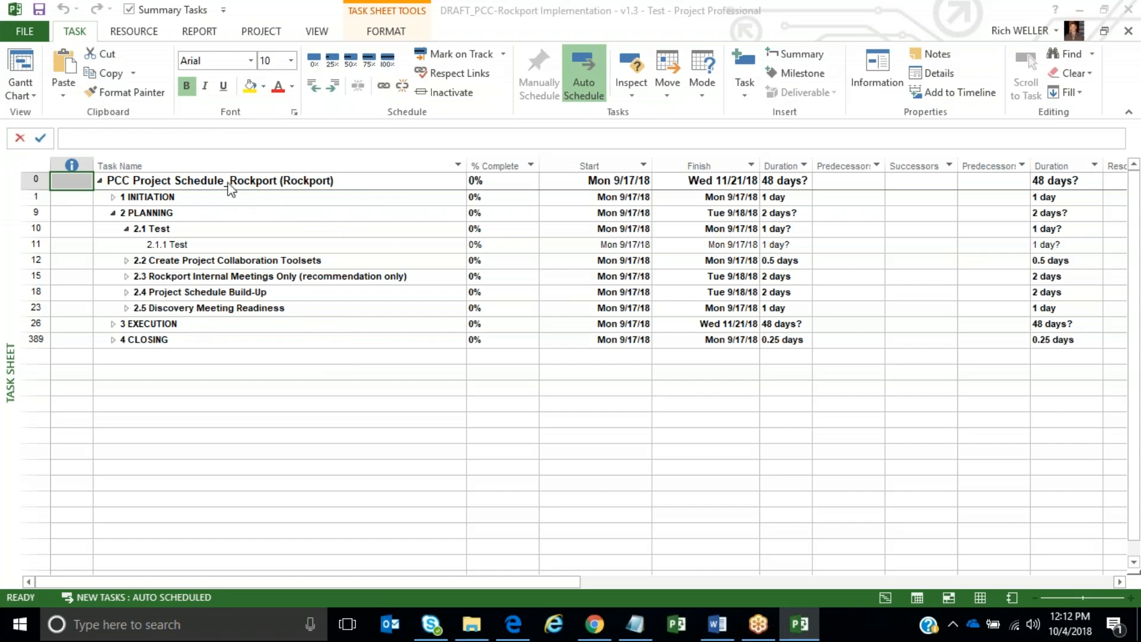
# Expand the outline to All Subtasks so every task level, including wrapped names, is visible.
pyautogui.click(316, 31)
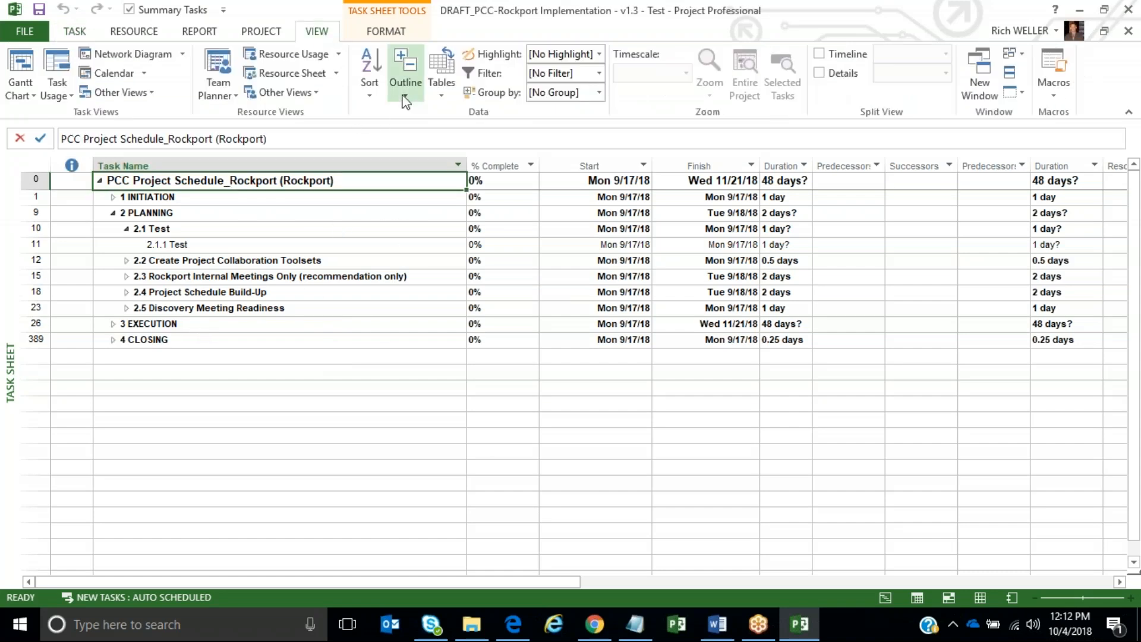
pyautogui.click(405, 68)
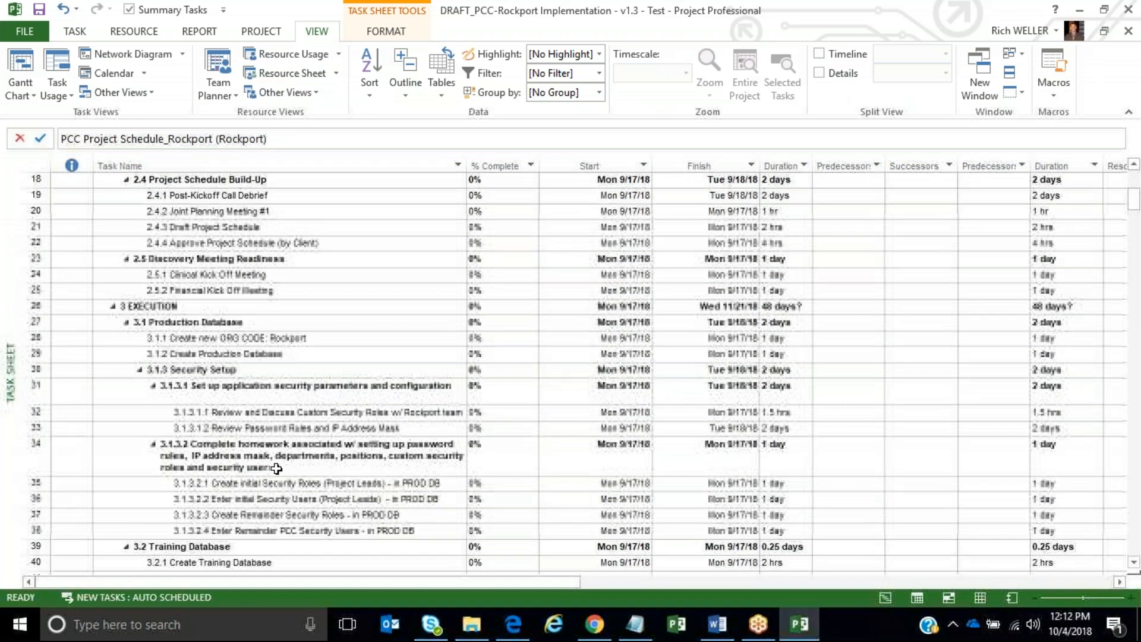
pyautogui.scroll(-3)
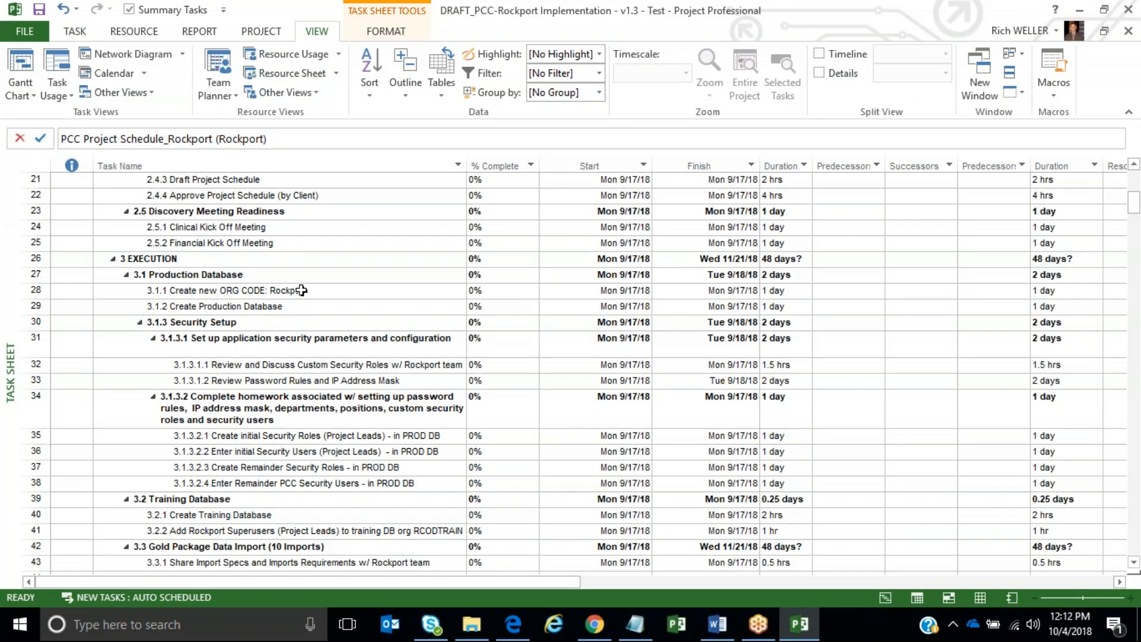
pyautogui.moveTo(208, 262)
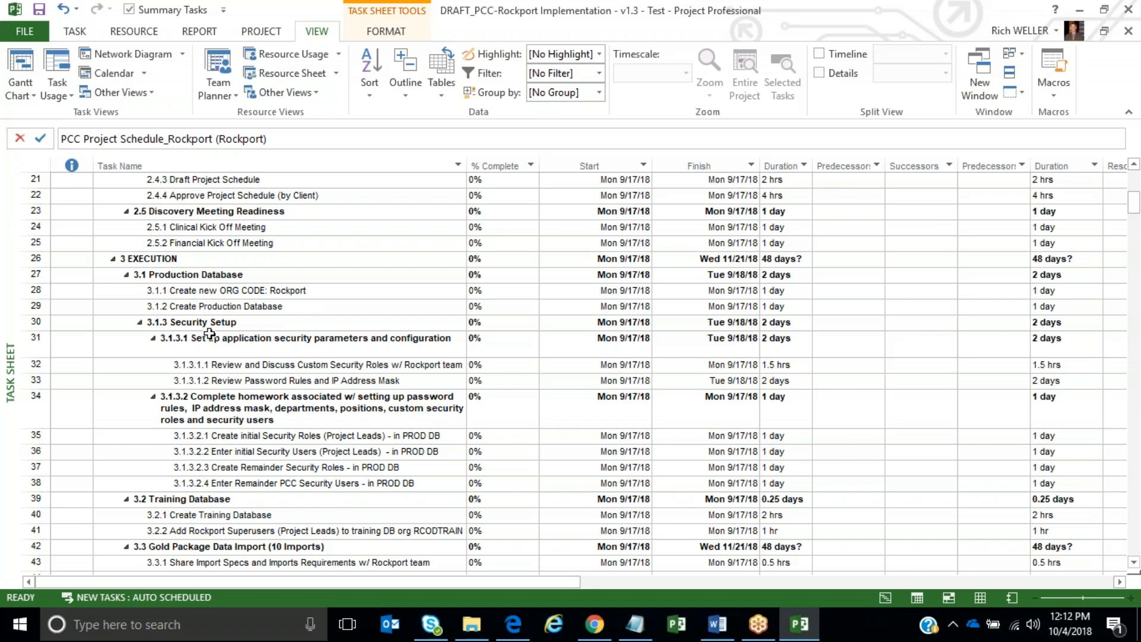
pyautogui.moveTo(186, 364)
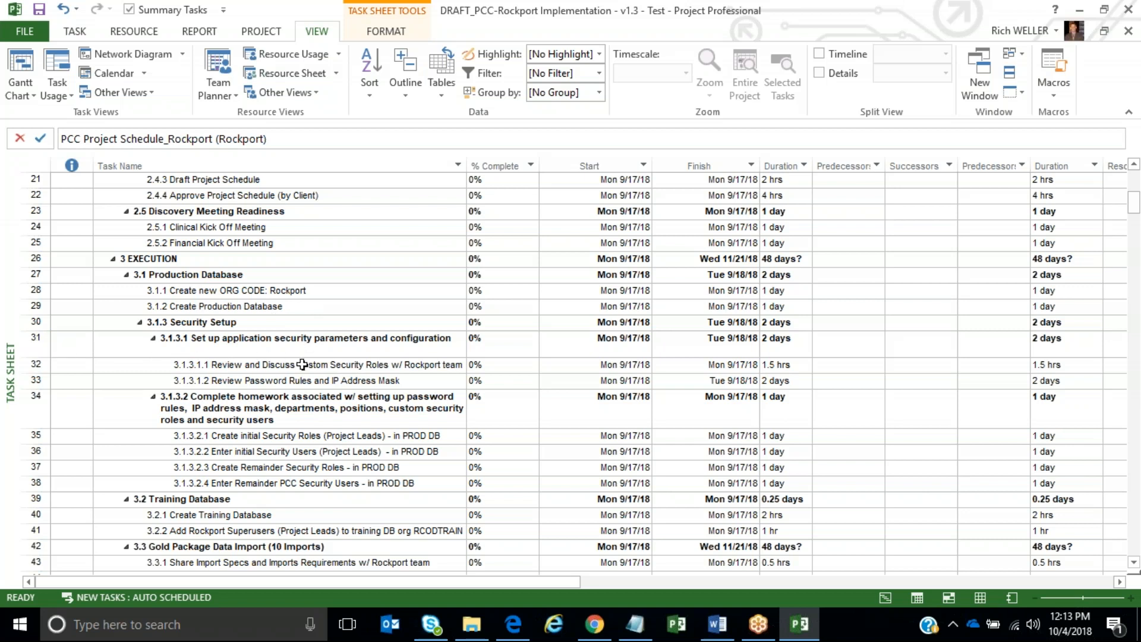
pyautogui.moveTo(295, 349)
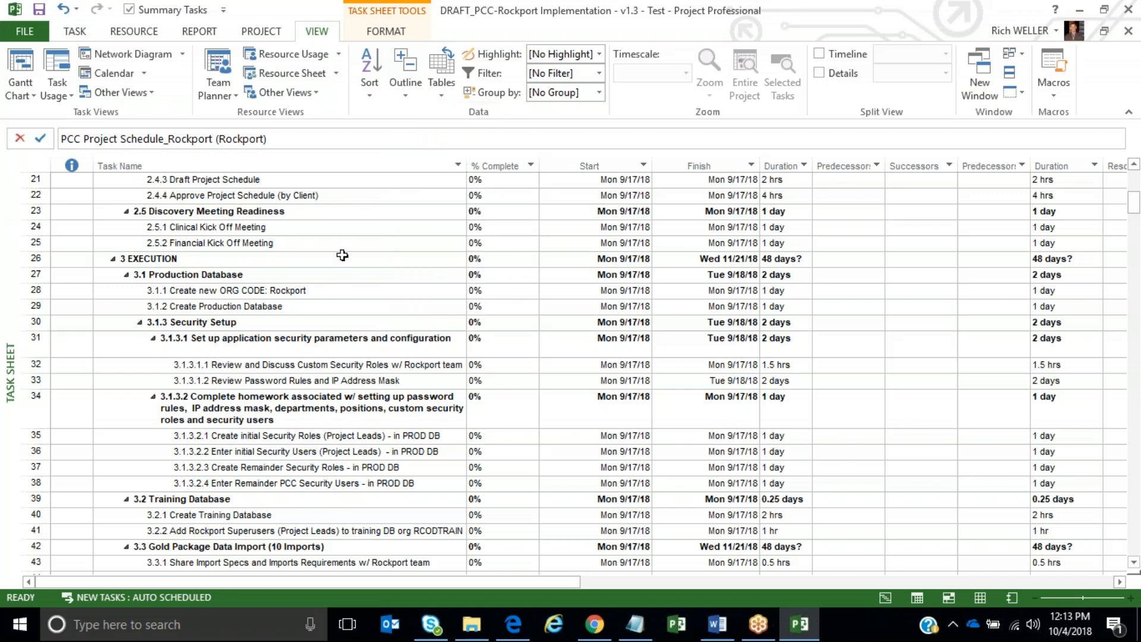
pyautogui.moveTo(416, 180)
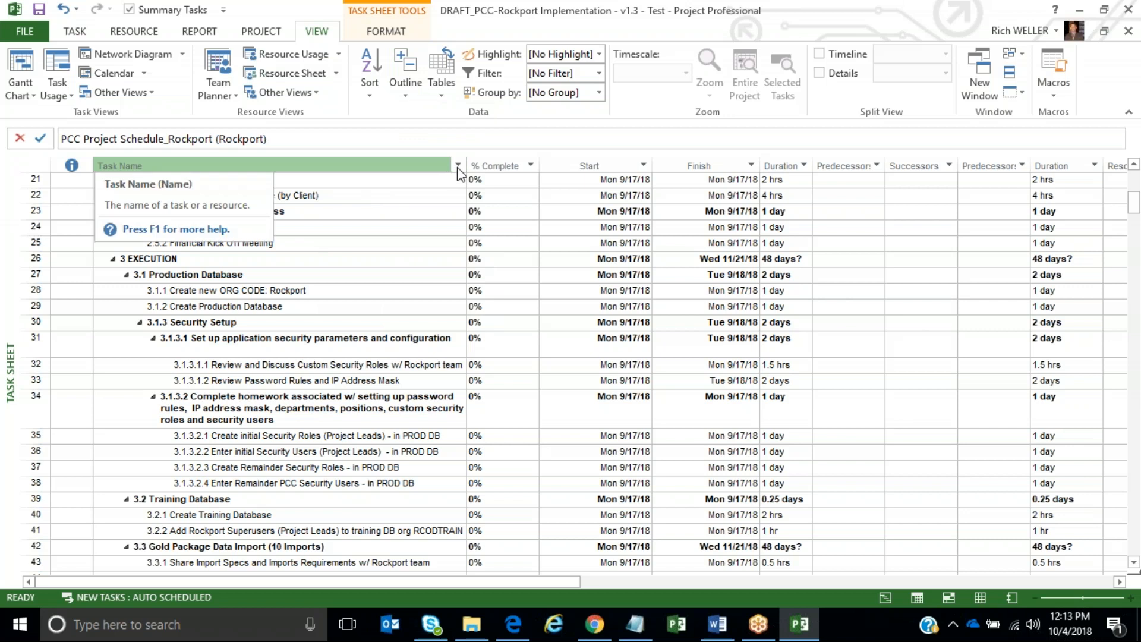
pyautogui.moveTo(400, 195)
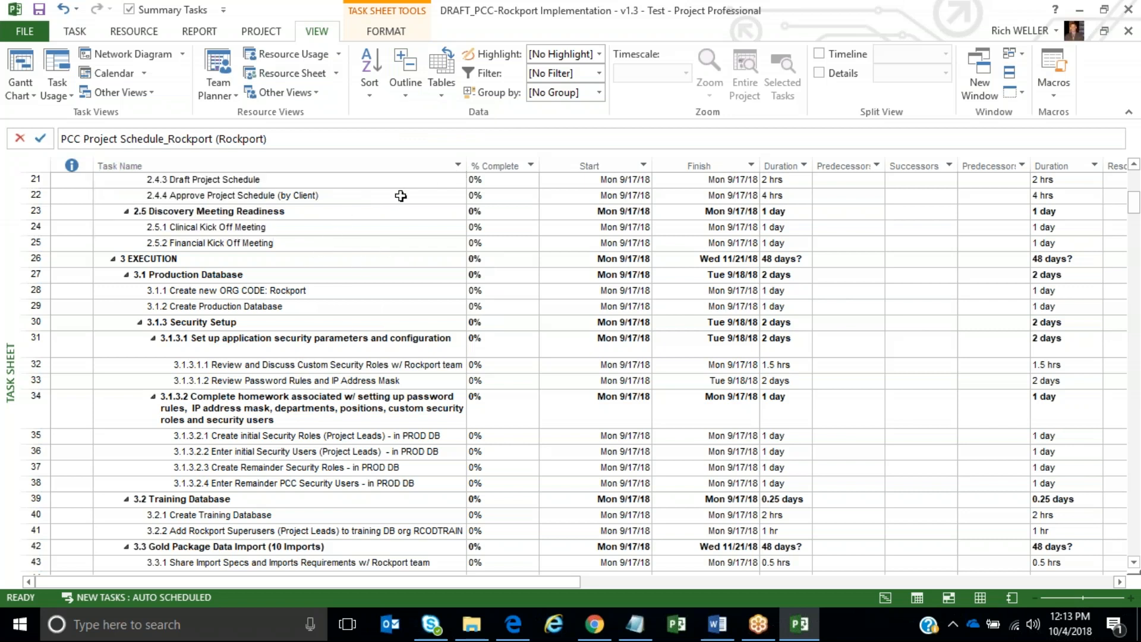
pyautogui.rightClick(120, 165)
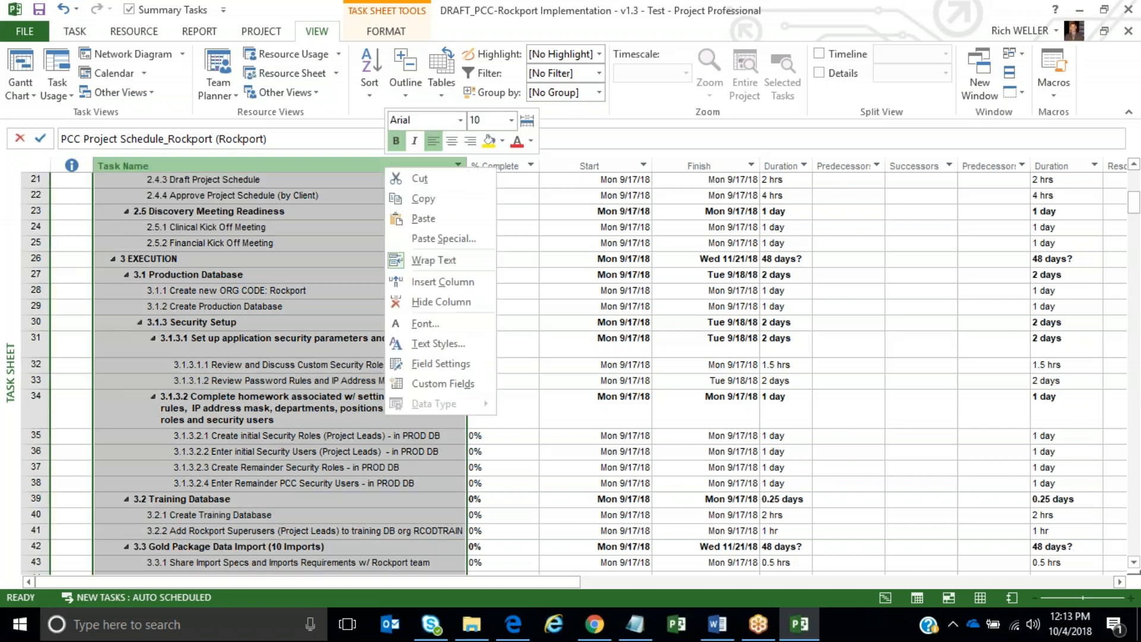
pyautogui.moveTo(425, 199)
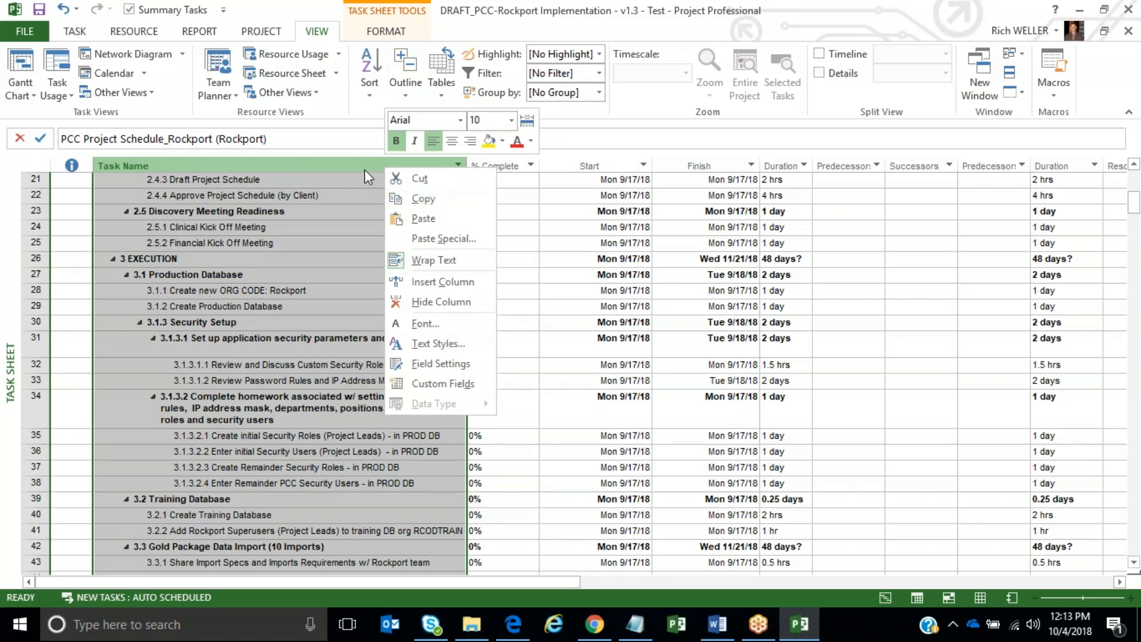
pyautogui.moveTo(457, 285)
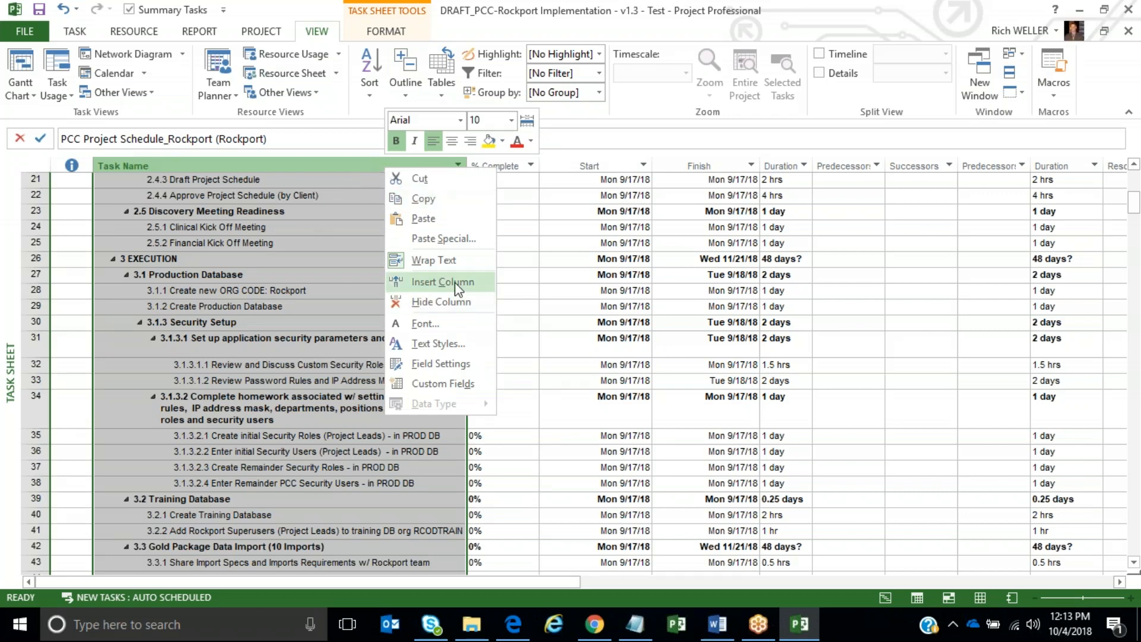
pyautogui.moveTo(434, 260)
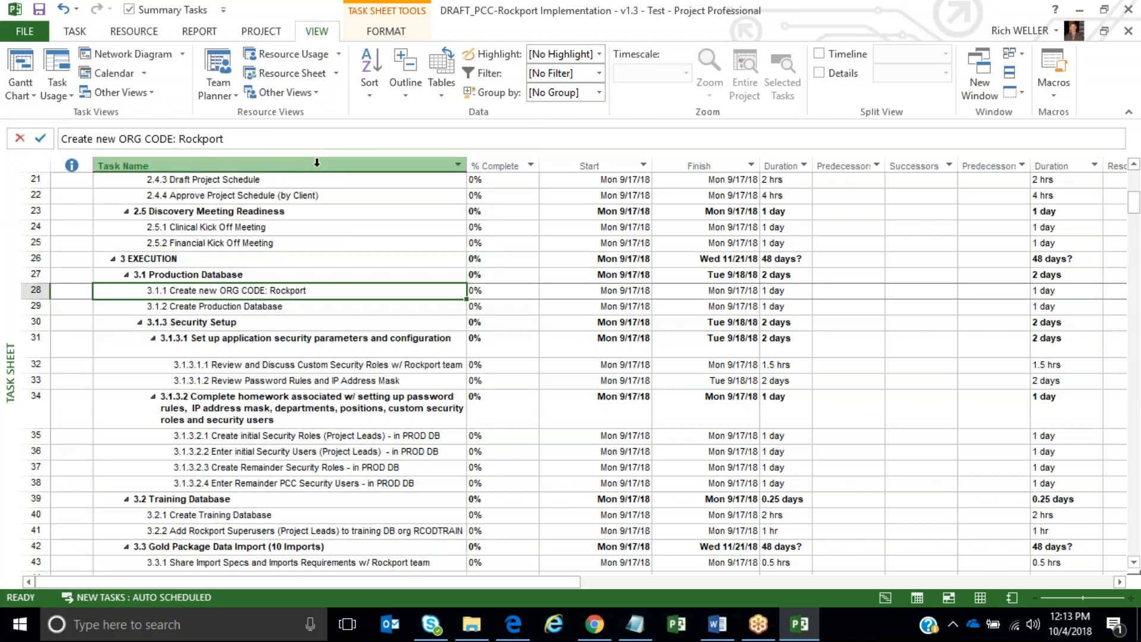
pyautogui.rightClick(277, 165)
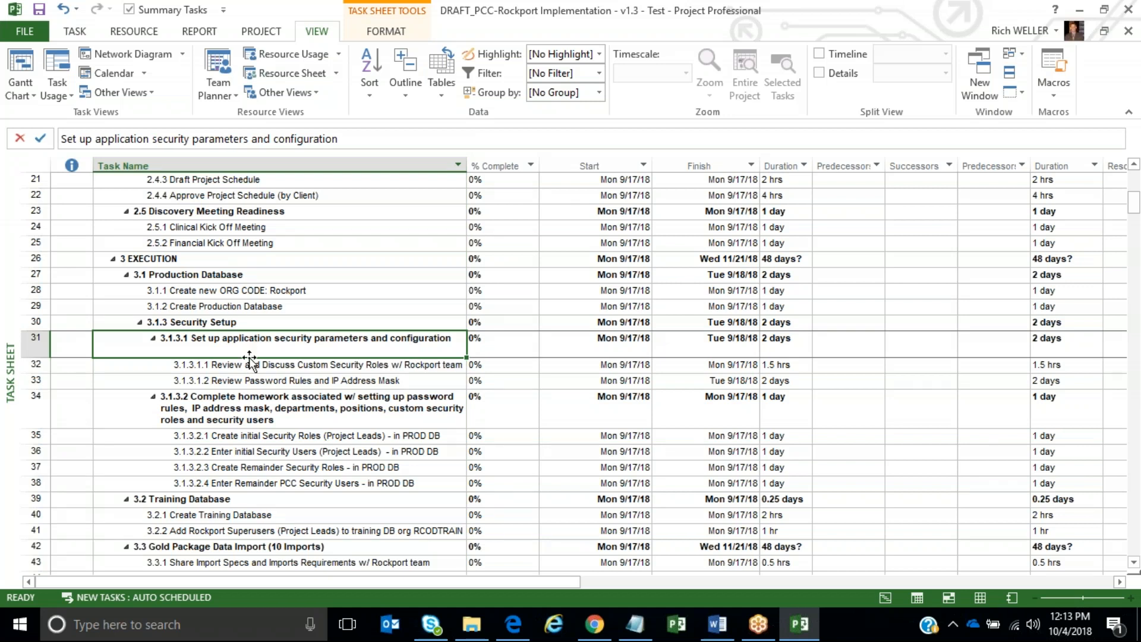
pyautogui.moveTo(303, 313)
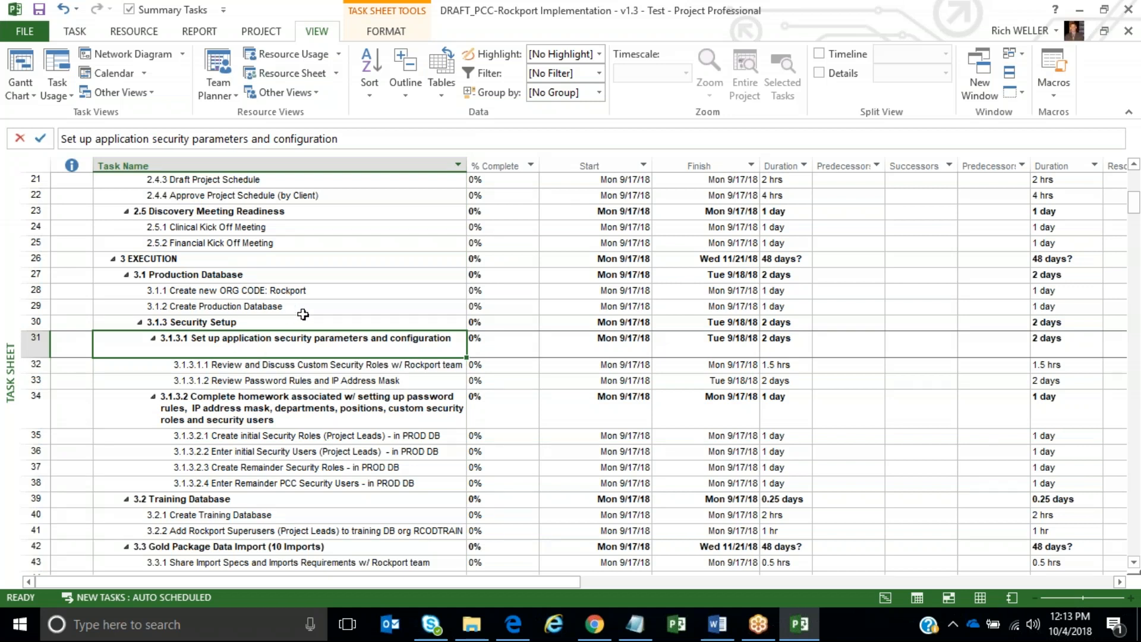
pyautogui.moveTo(286, 284)
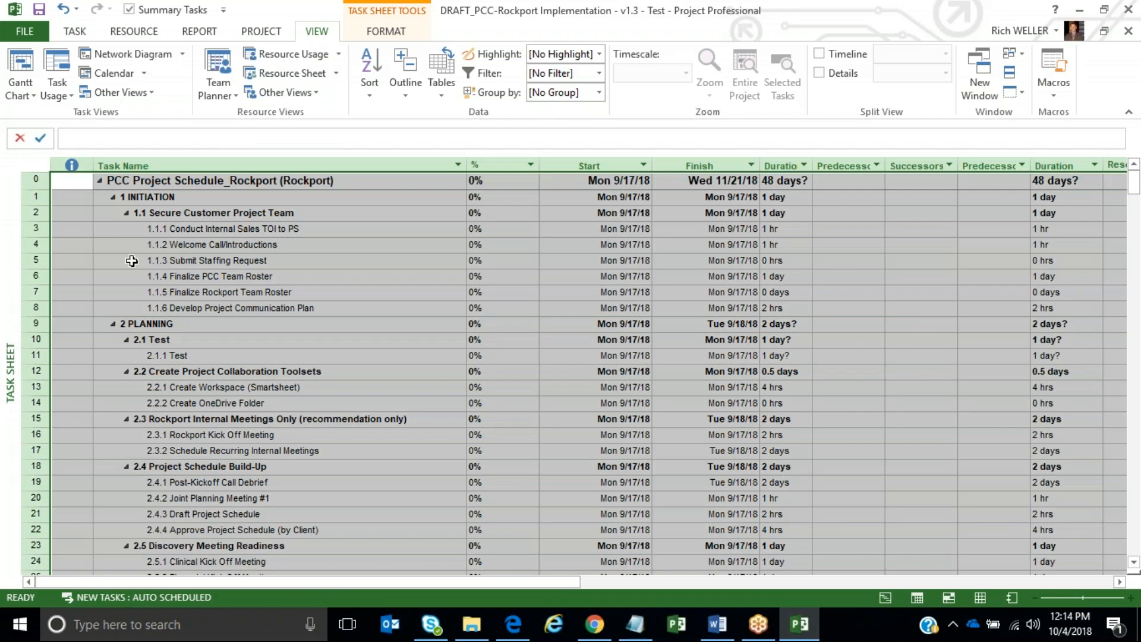
# Scroll down the task sheet to the Execution security tasks with uneven wrapped rows.
pyautogui.scroll(-3)
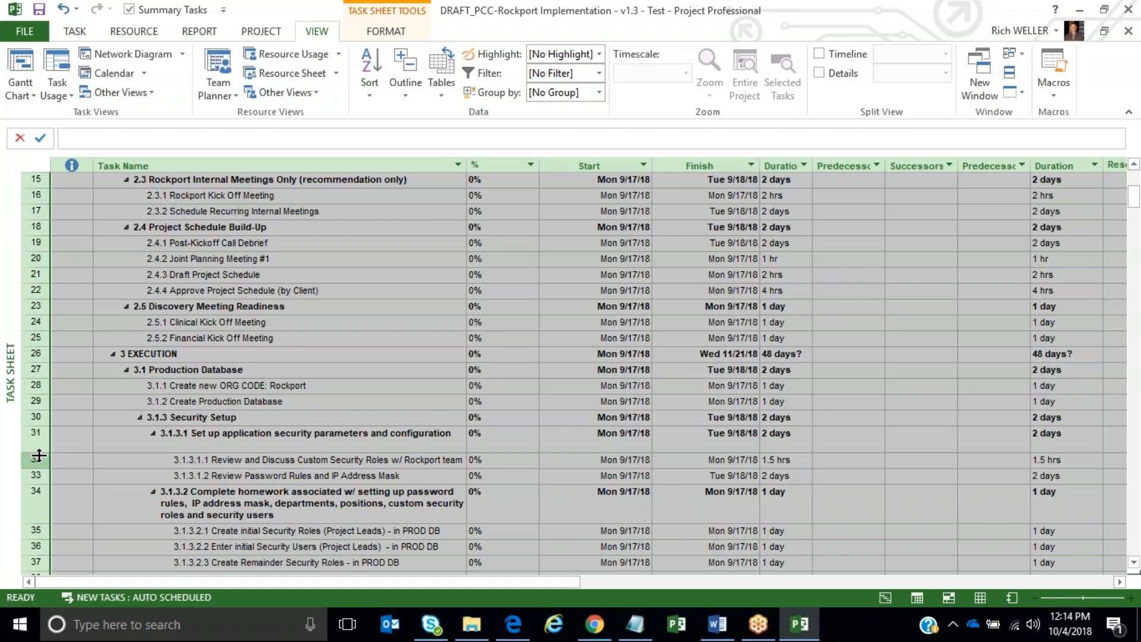
pyautogui.scroll(-3)
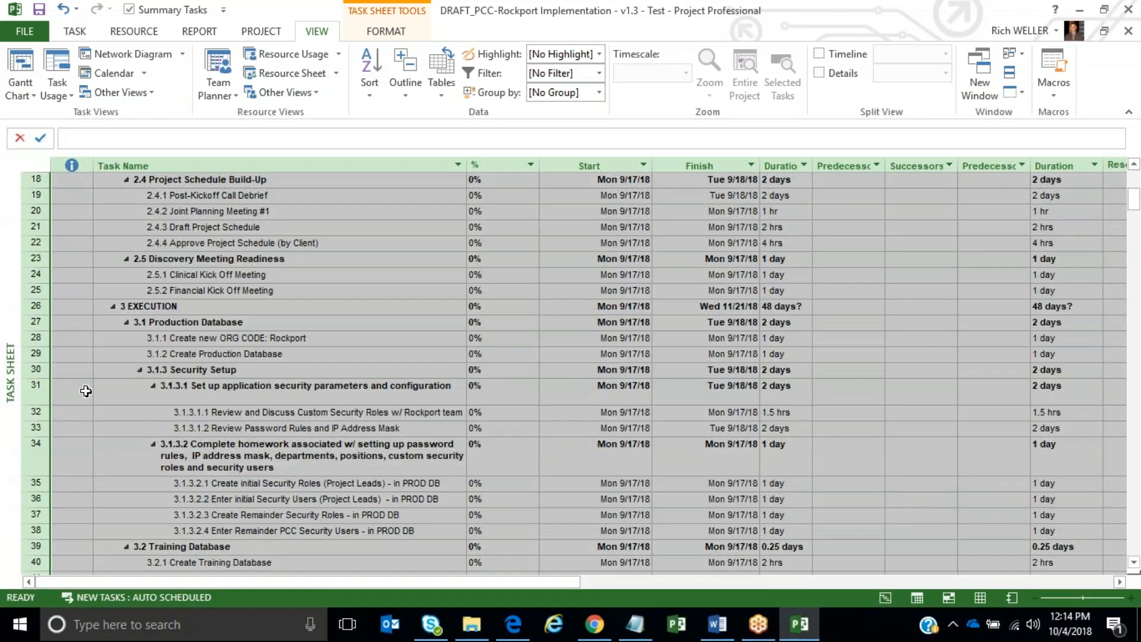
pyautogui.moveTo(138, 413)
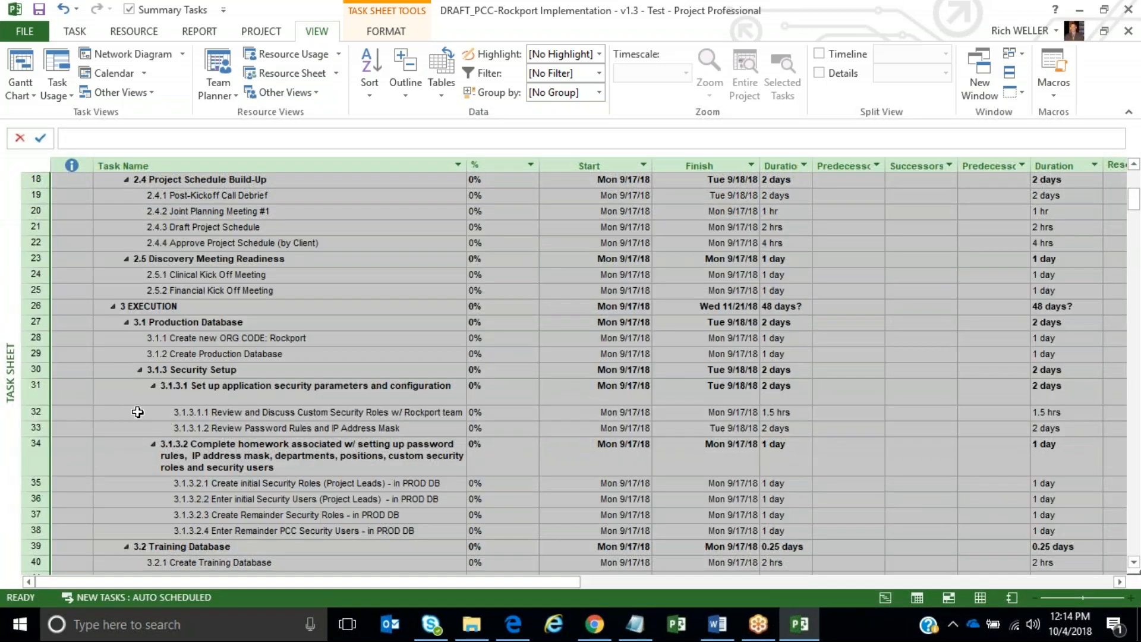